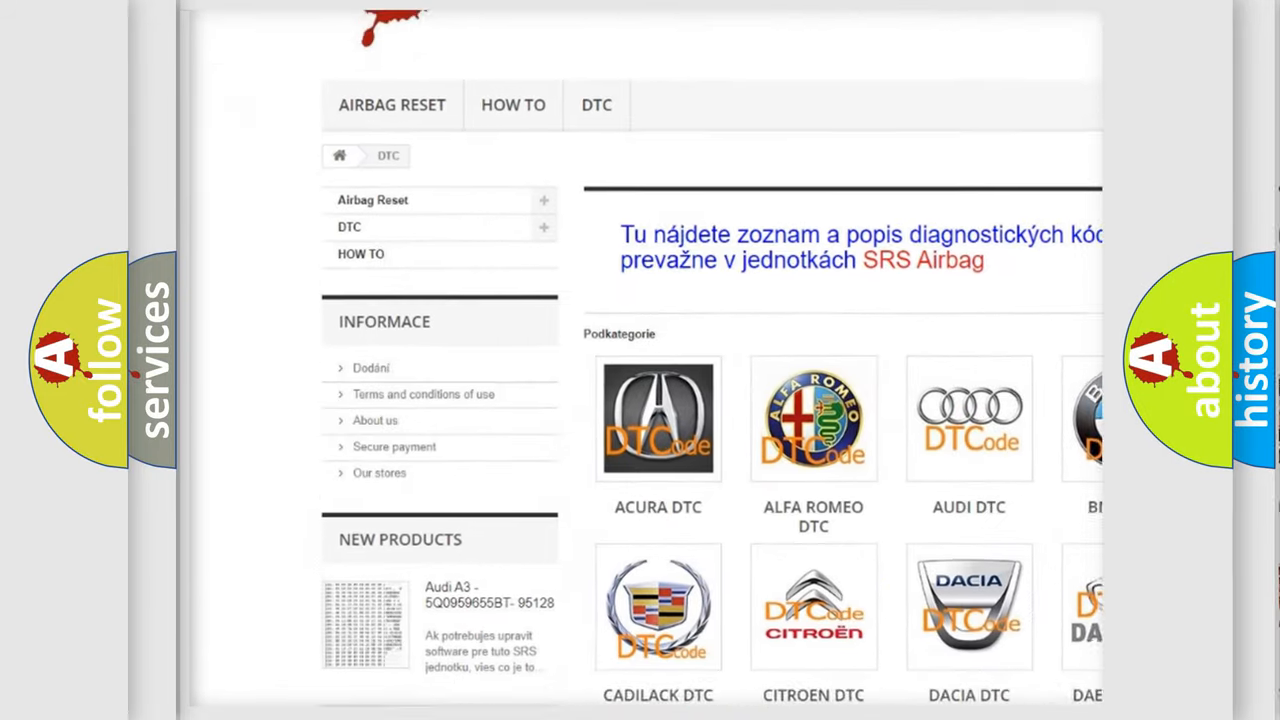
Step: Scroll the DTC page past the manufacturer logos and code list down to the footer
{"action": "scroll", "scroll_direction": "down", "scroll_amount": 3}
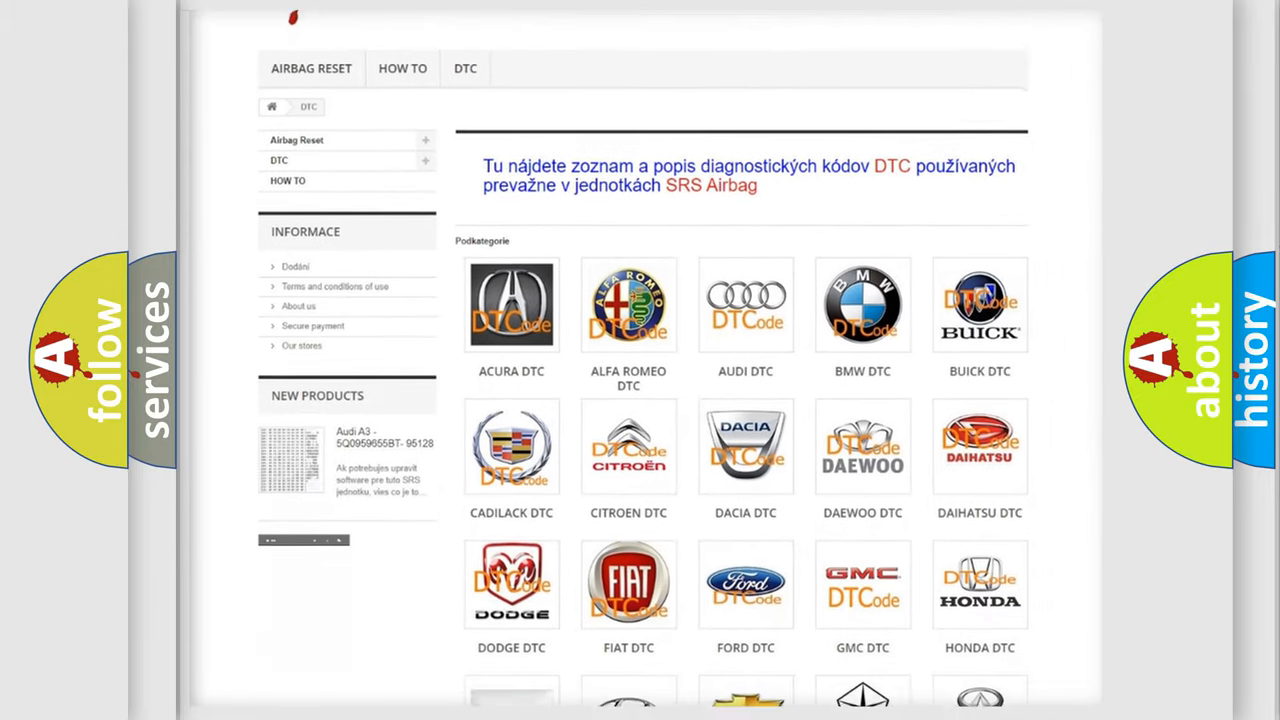
{"action": "scroll", "scroll_direction": "down", "scroll_amount": 3}
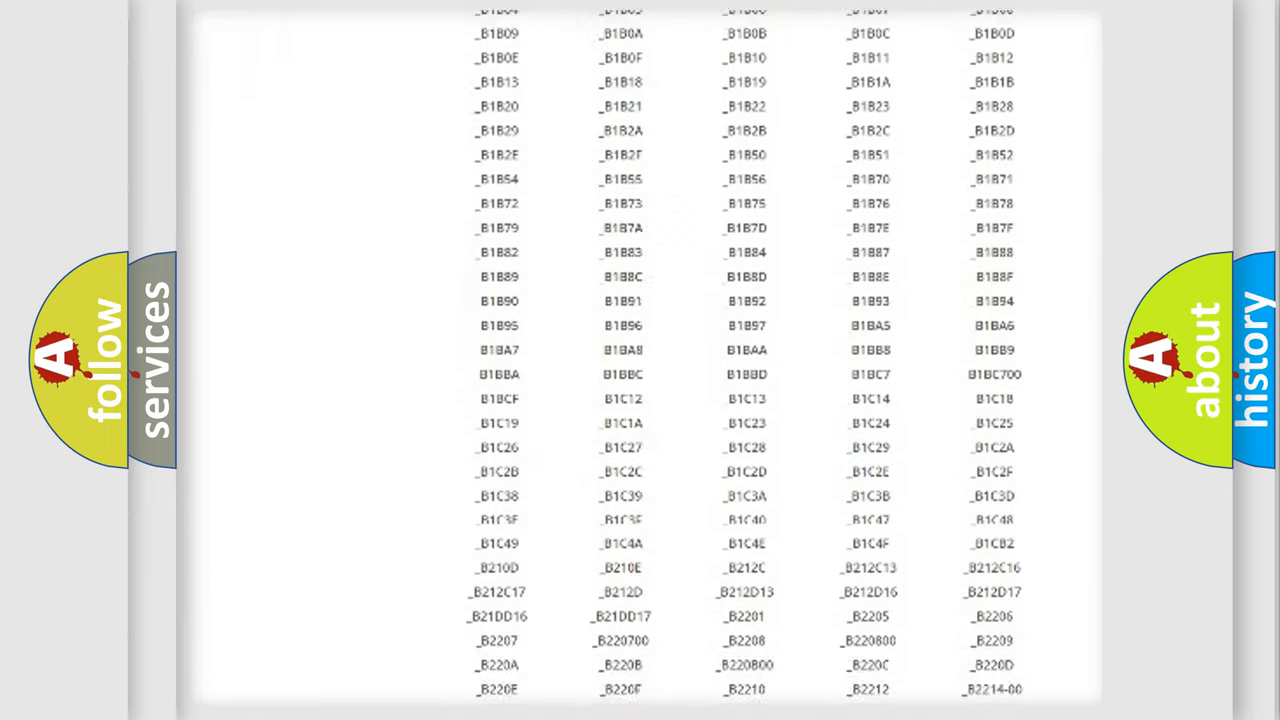
{"action": "scroll", "scroll_direction": "down", "scroll_amount": 3}
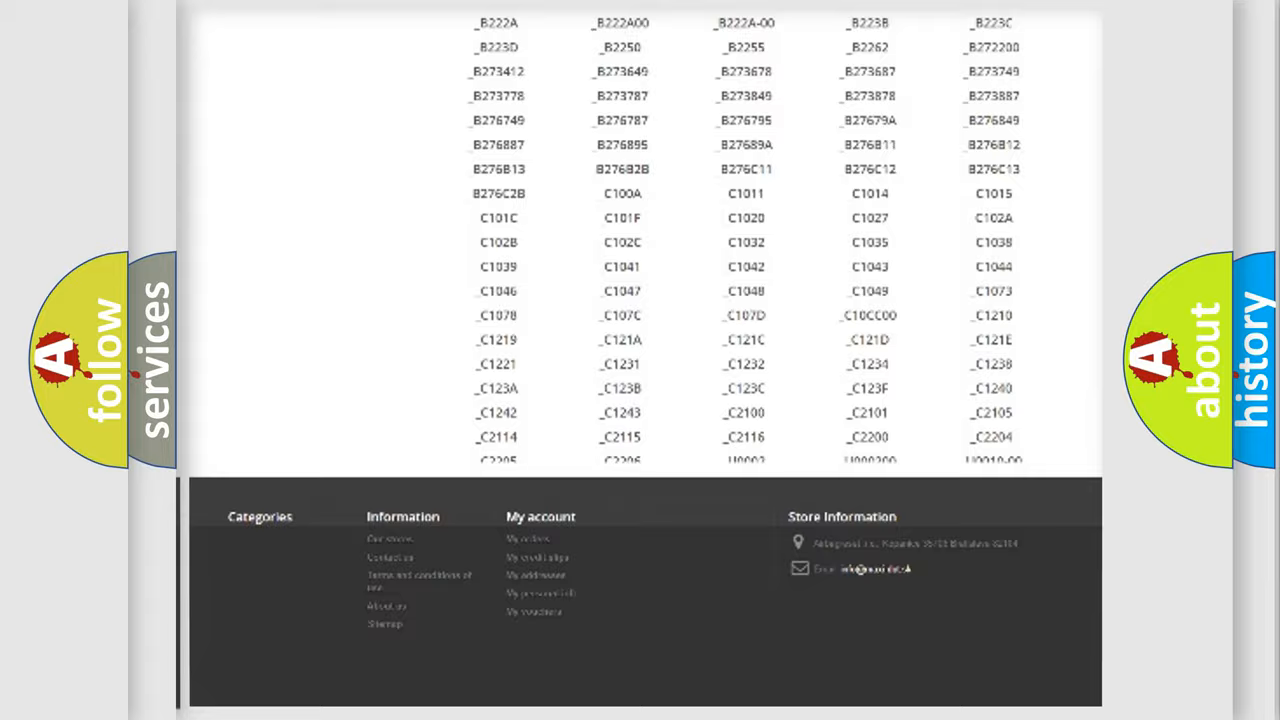
{"action": "scroll", "scroll_direction": "up", "scroll_amount": 3}
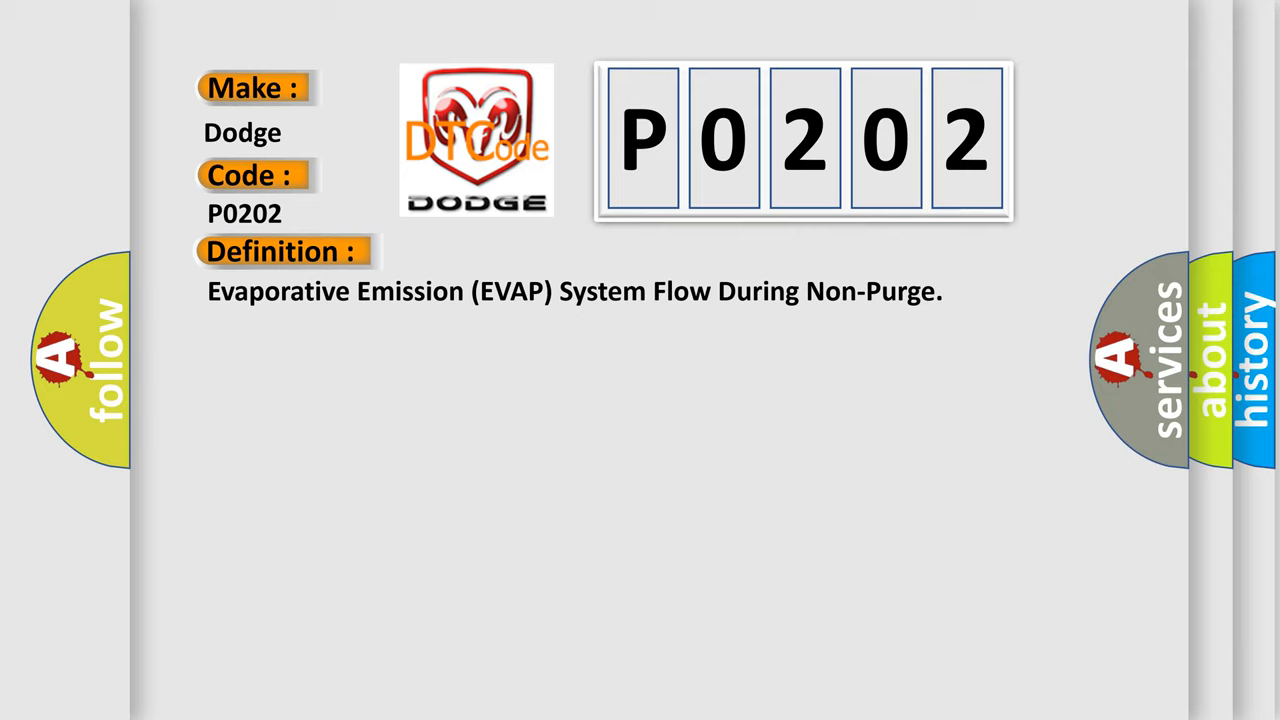
Step: Advance to the Dodge P0202 slide with the EVAP System Flow During Non-Purge definition
{"action": "left_click", "coordinate": [520, 252]}
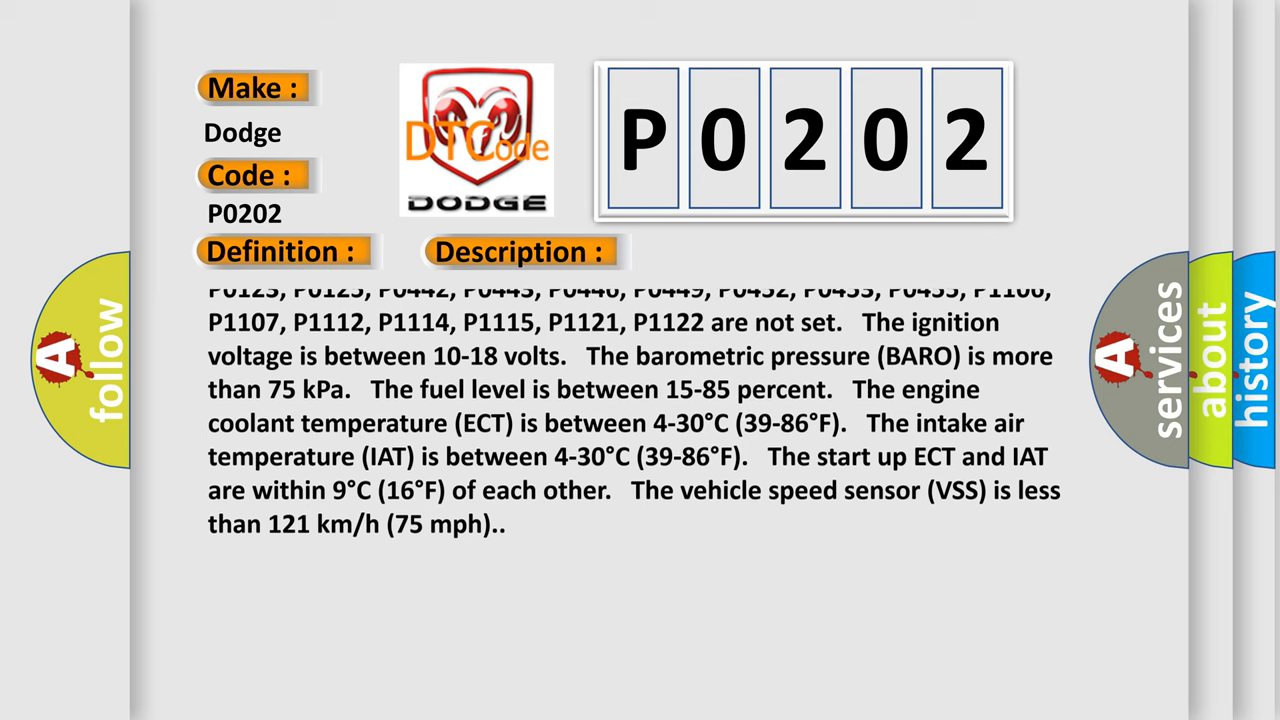
Step: Let the Description text scroll up to its final condition, vehicle speed below 121 km/h
{"action": "scroll", "scroll_direction": "up", "scroll_amount": 3}
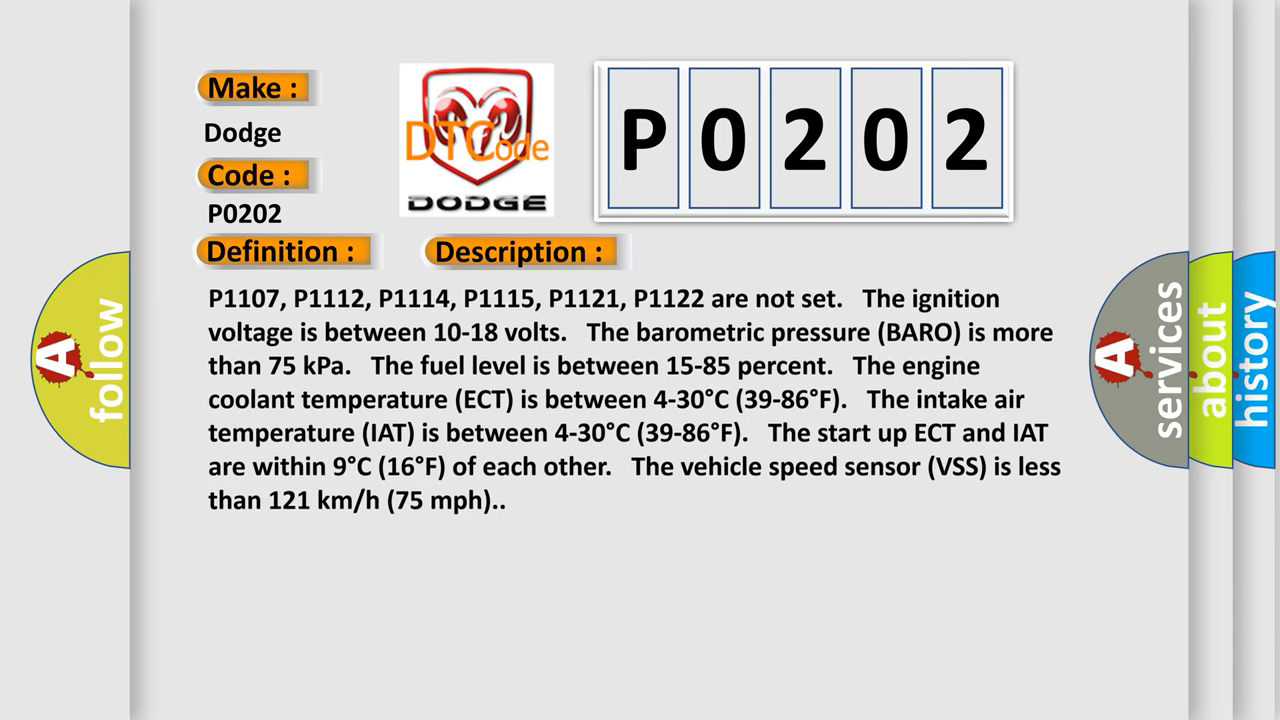
{"action": "scroll", "scroll_direction": "up", "scroll_amount": 3}
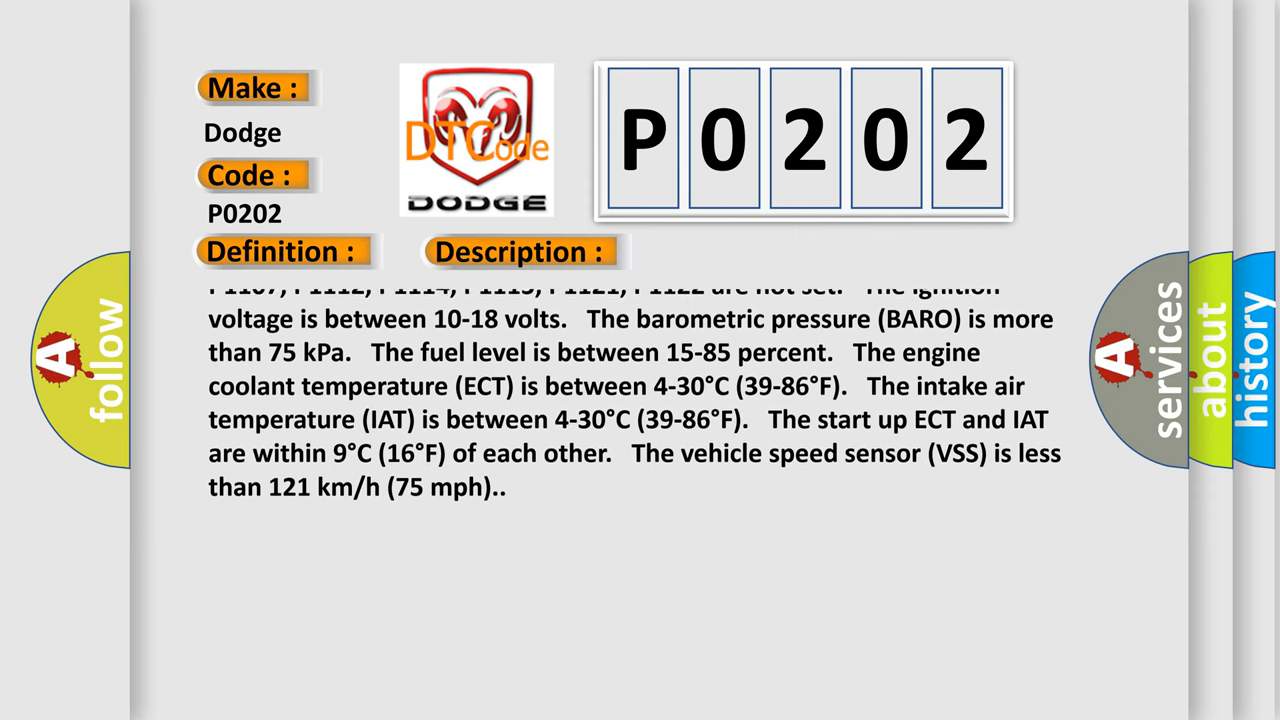
{"action": "scroll", "scroll_direction": "up", "scroll_amount": 3}
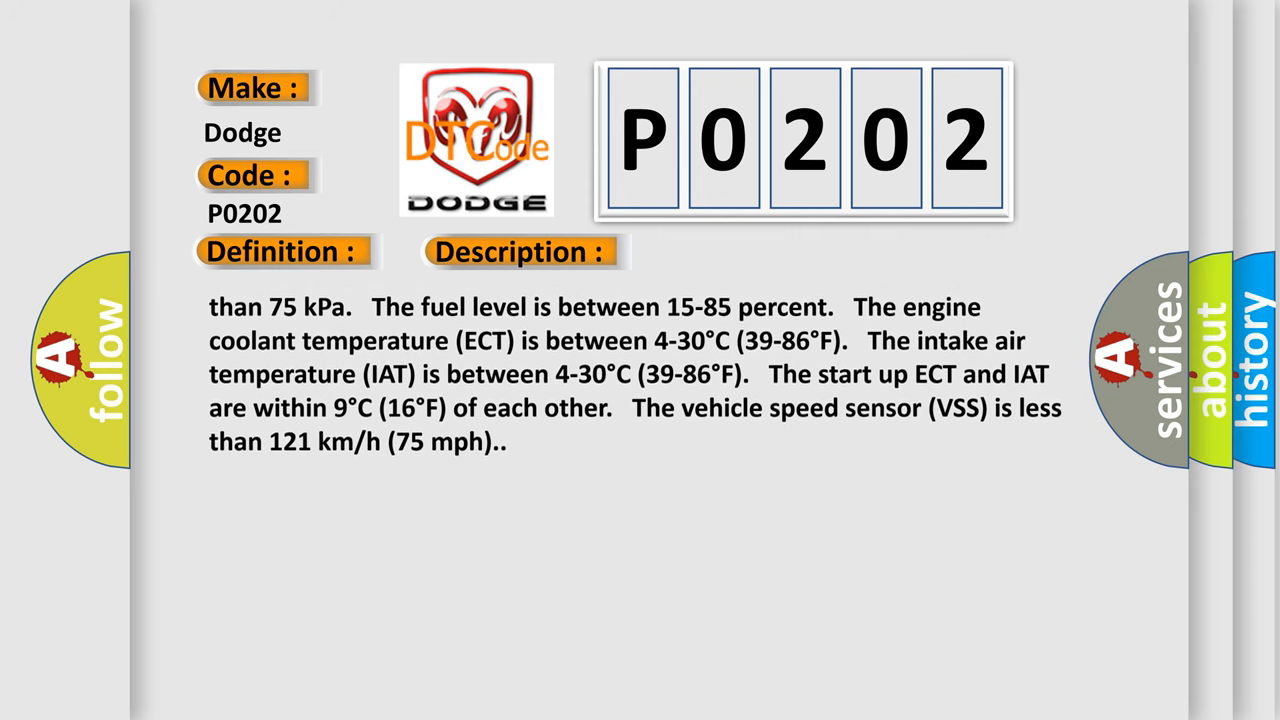
{"action": "scroll", "scroll_direction": "up", "scroll_amount": 3}
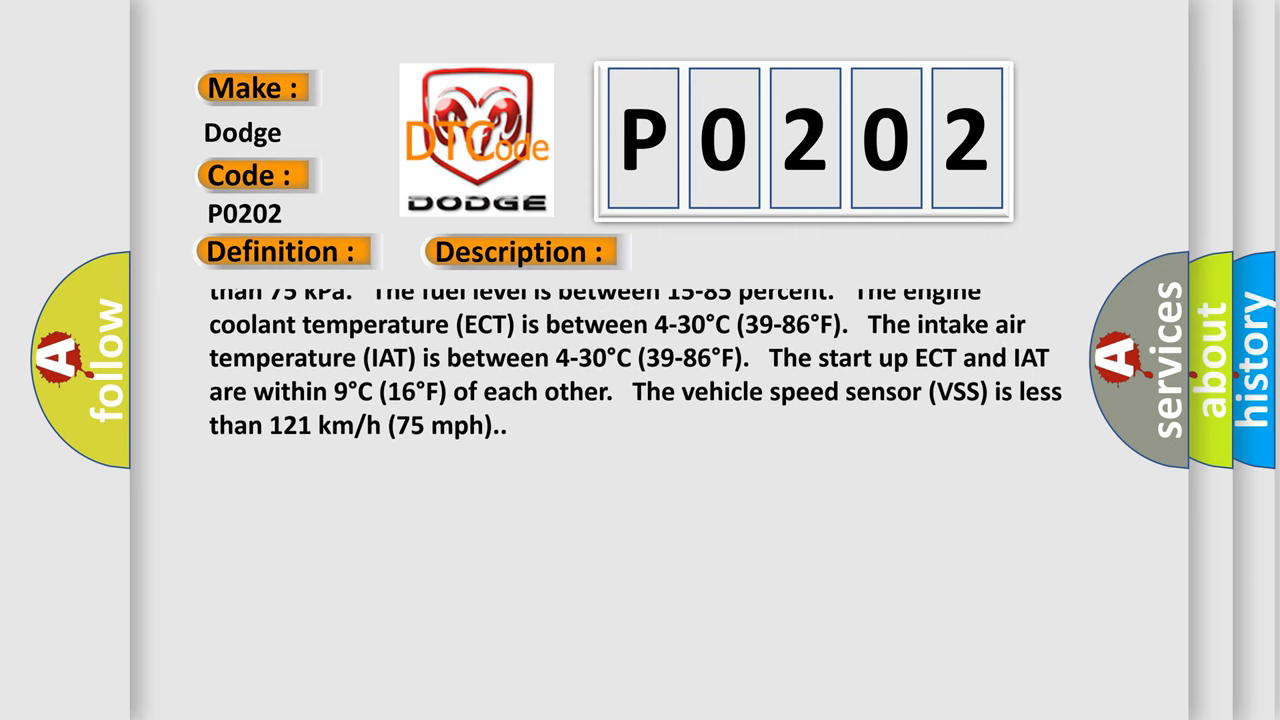